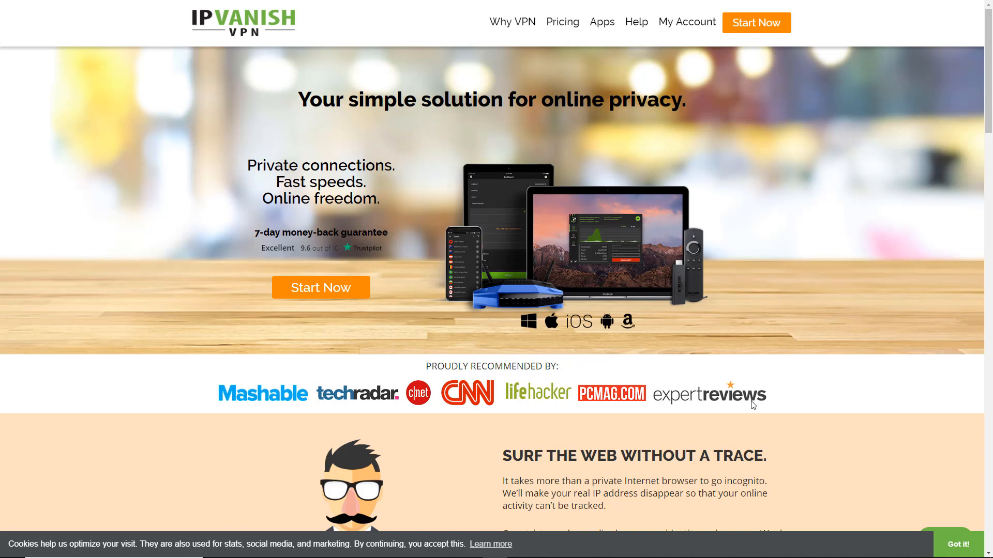
Step: Subscribe to the Triple M channel and turn on its bell notifications
scroll("down", 3)
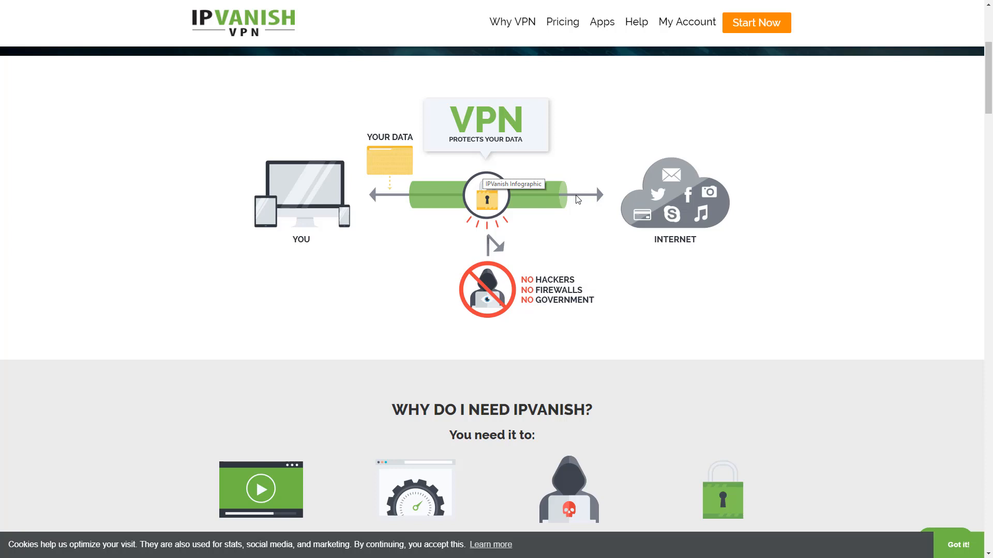
scroll("down", 3)
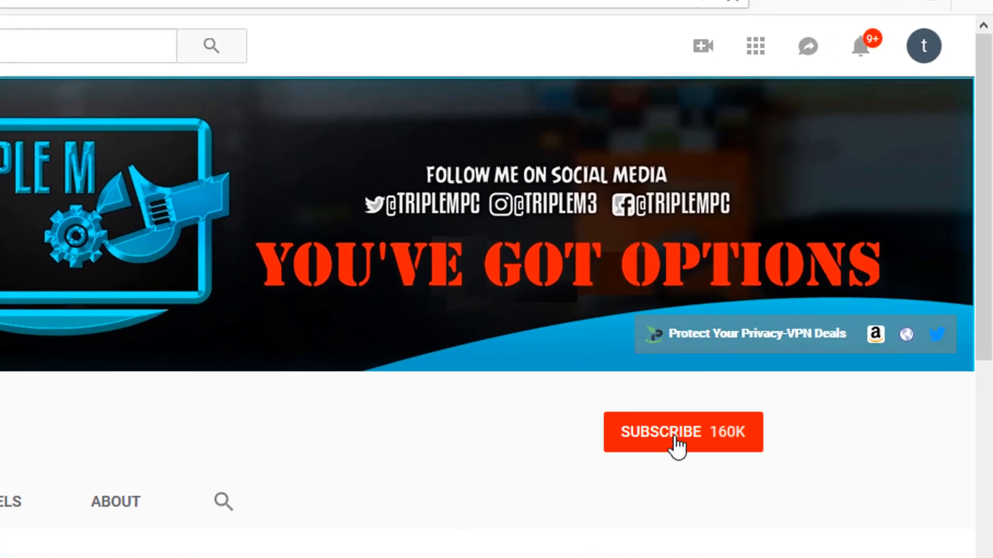
left_click(682, 433)
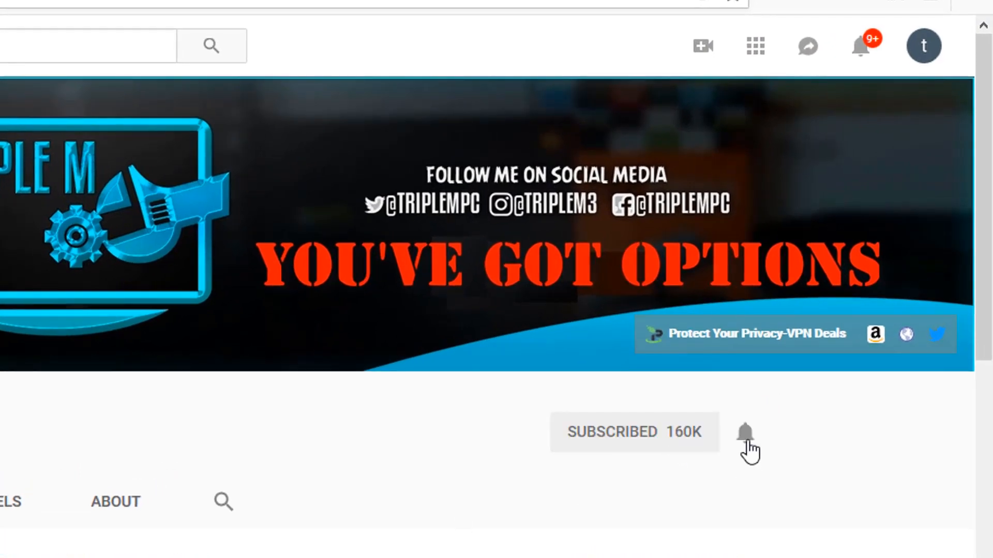
left_click(745, 432)
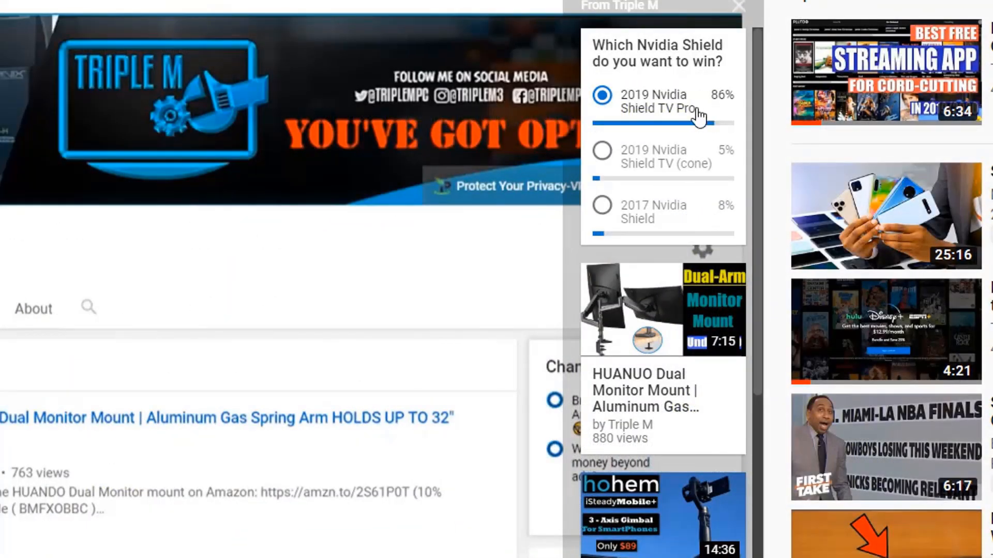
mouse_move(675, 181)
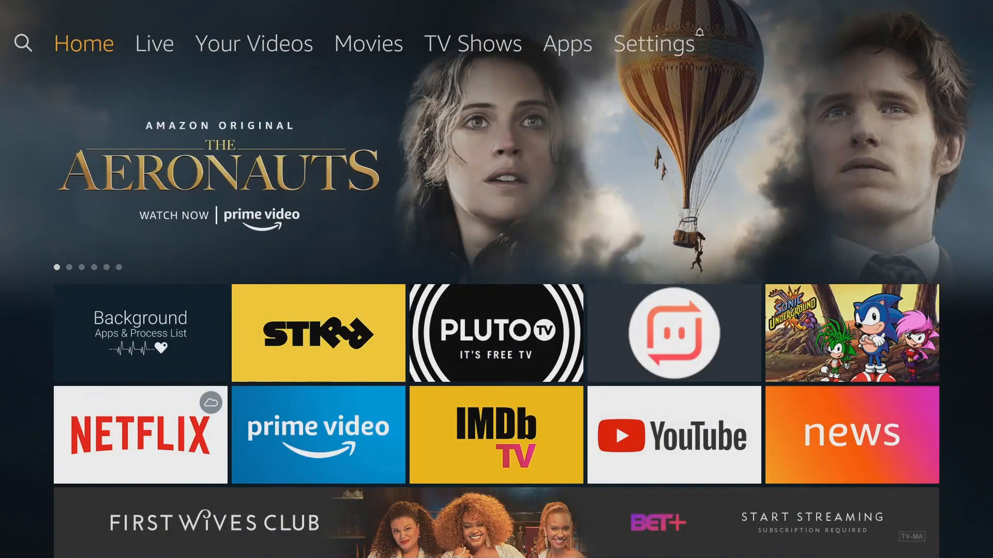
Step: Reach Manage Installed Applications under Settings > Applications
left_click(368, 43)
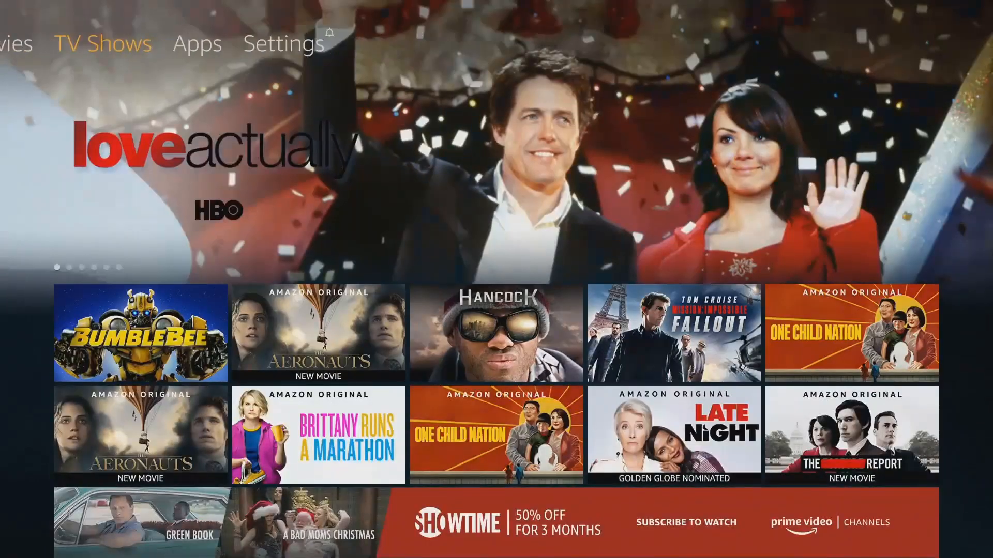
left_click(282, 44)
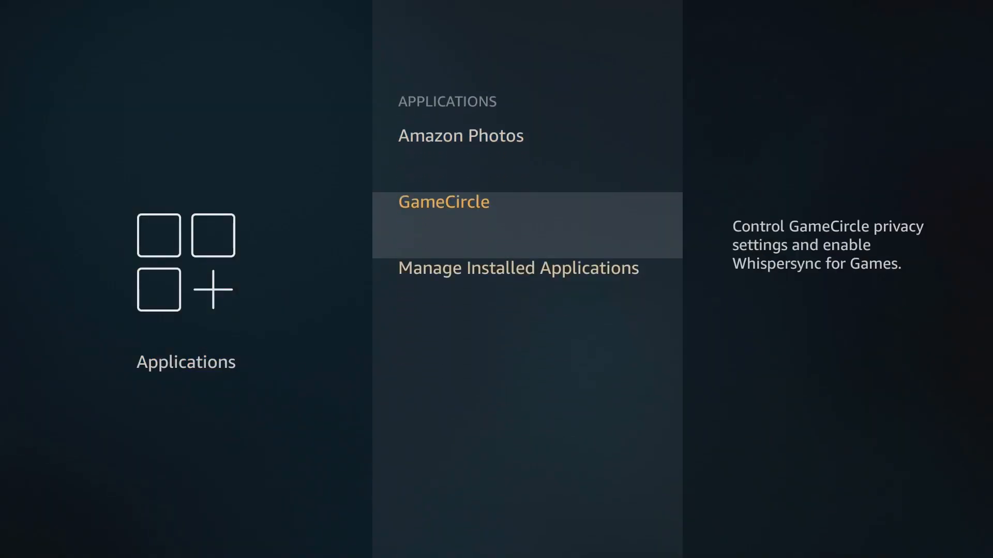
left_click(517, 267)
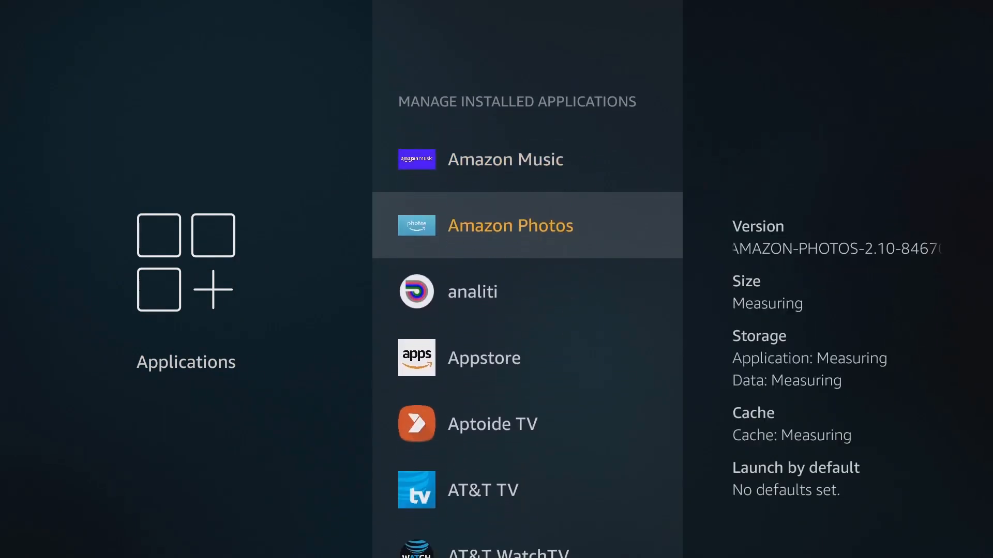
Step: Browse the installed app list and view Filelinked's version, size, storage and cache details
scroll("down", 3)
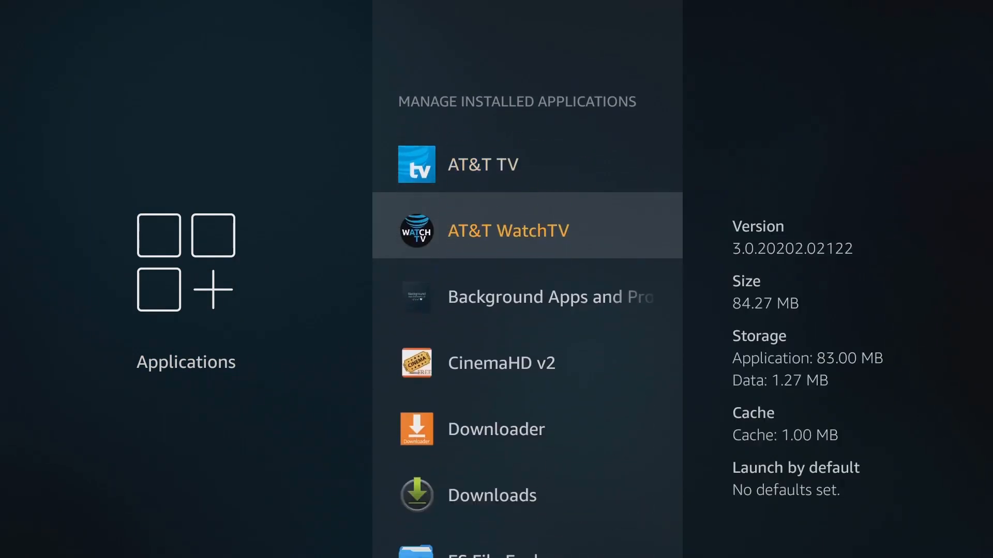
scroll("down", 3)
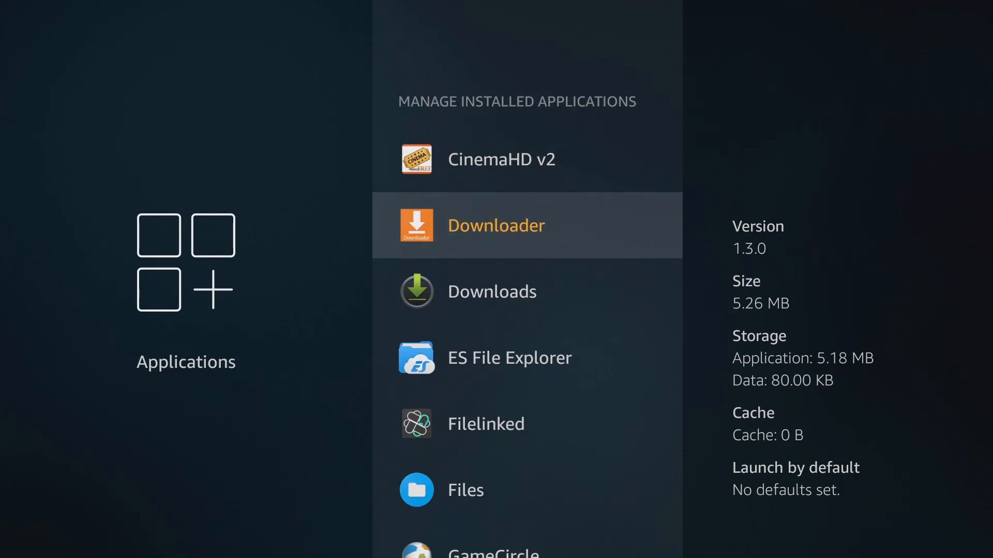
scroll("down", 3)
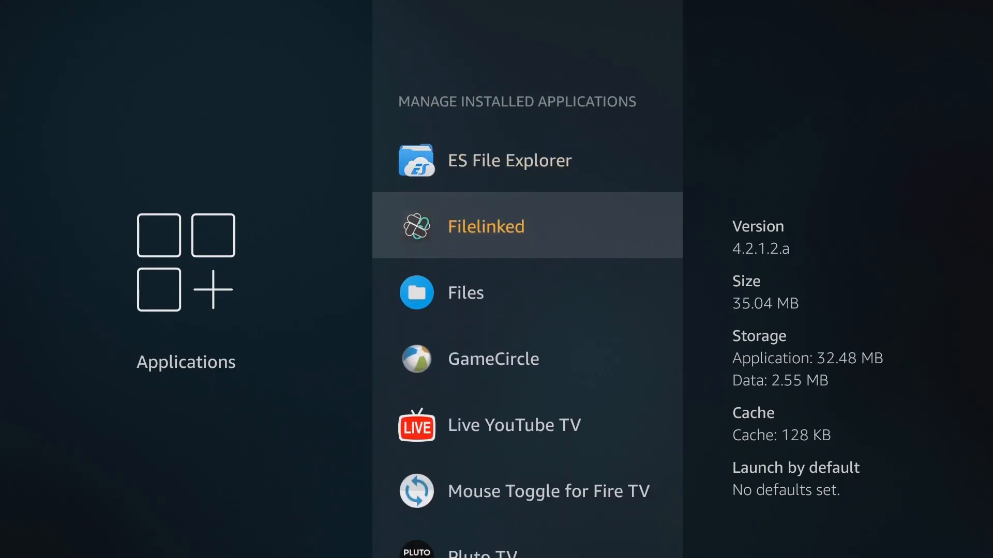
left_click(465, 291)
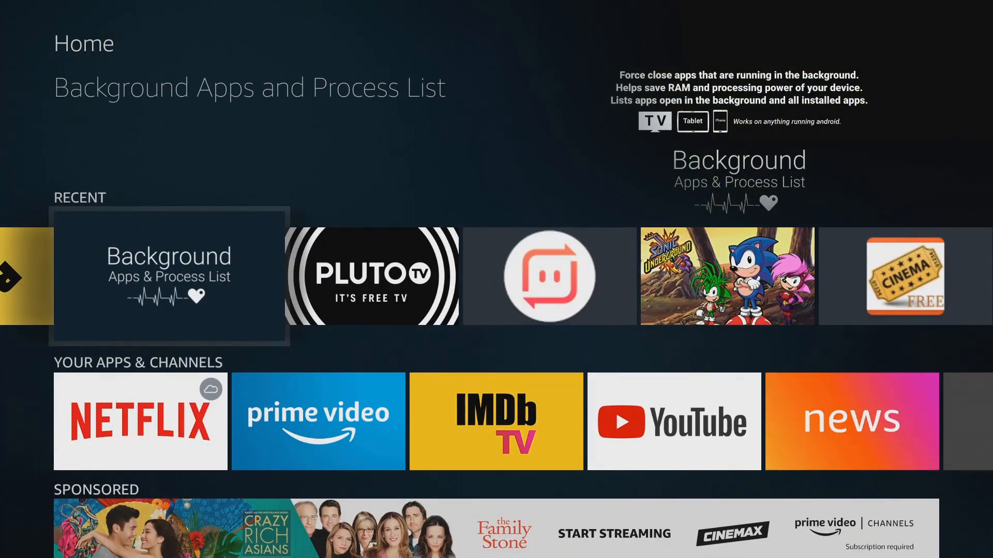
Step: Launch Background Apps and Process List and browse the 187-entry system process list
left_click(168, 278)
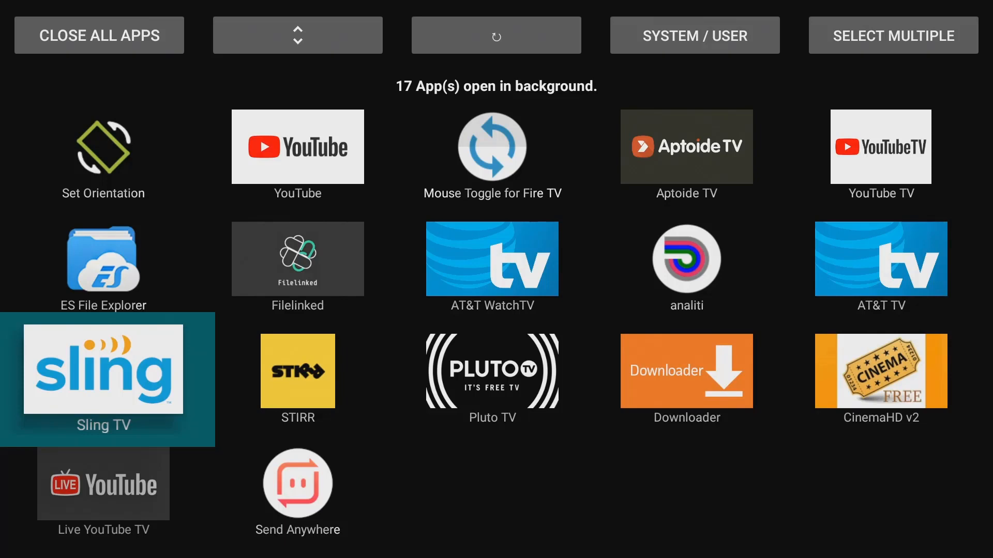
left_click(296, 146)
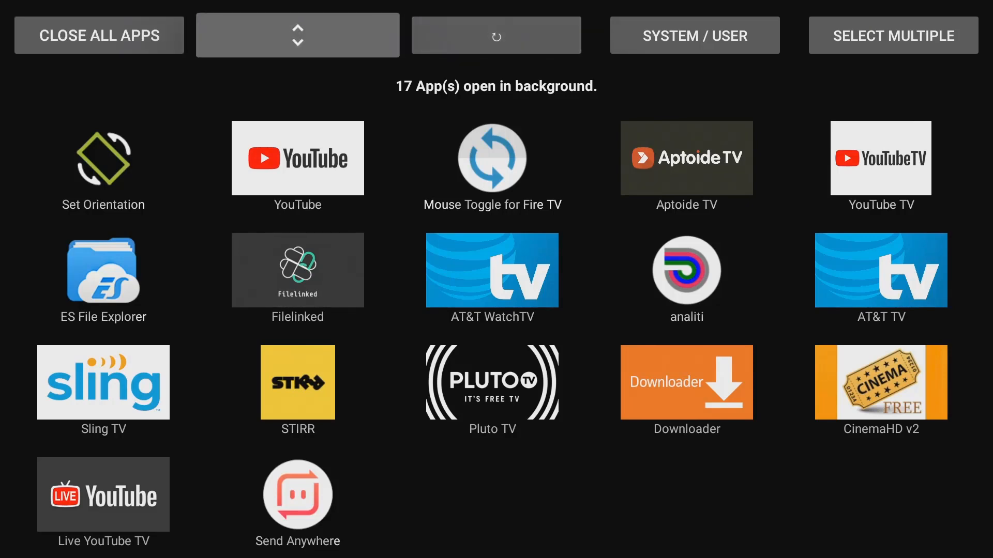
scroll("down", 3)
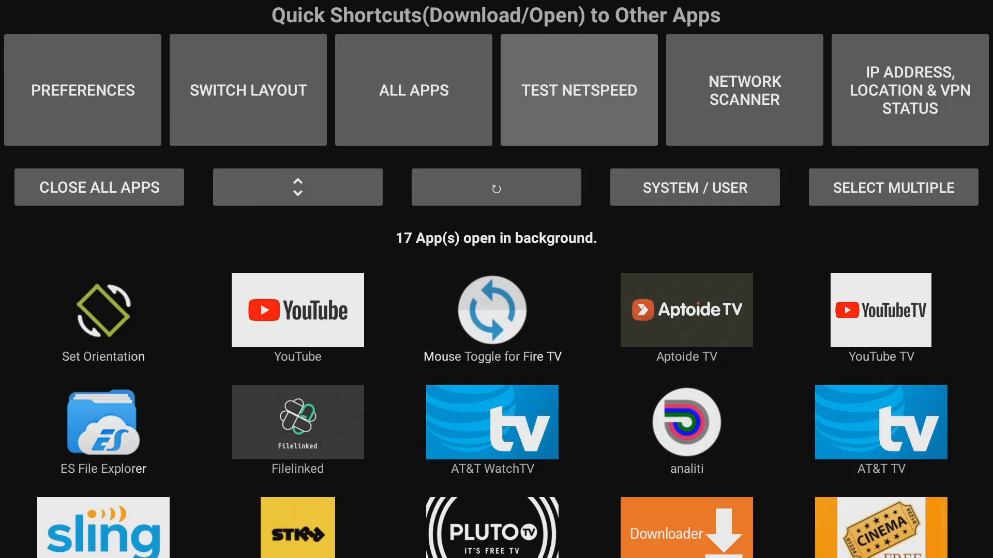
scroll("down", 3)
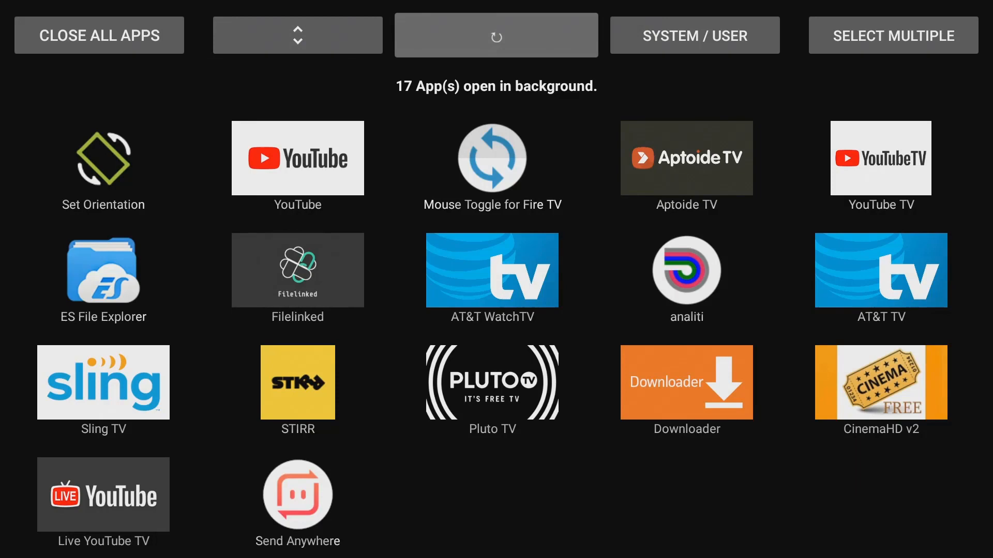
left_click(694, 35)
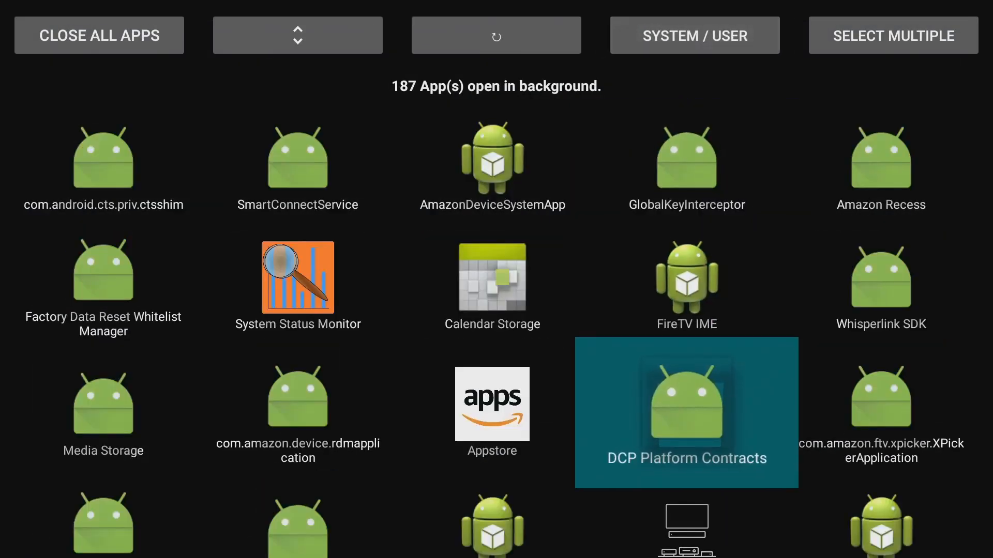
Step: Switch the SYSTEM / USER toggle to list only the 17 user apps running in background
scroll("down", 3)
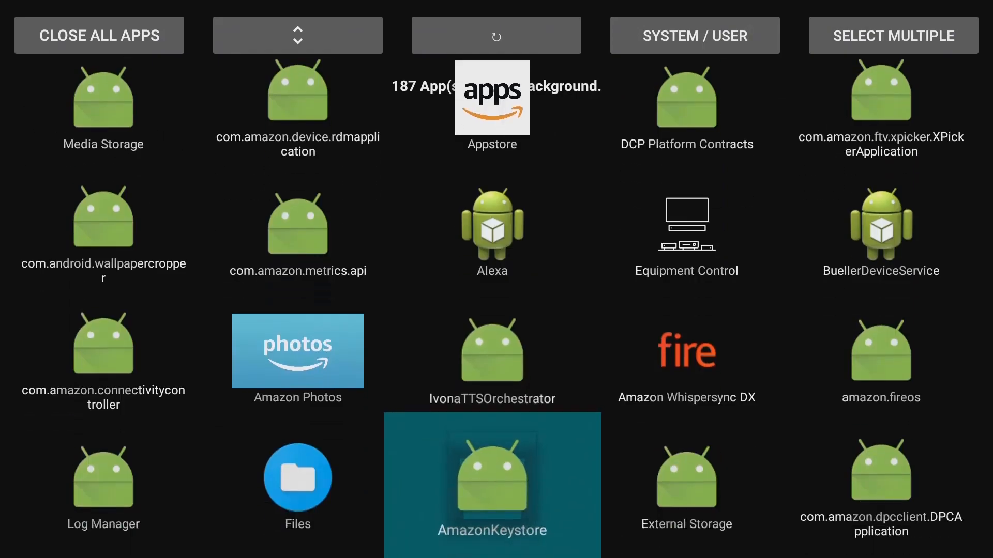
scroll("down", 3)
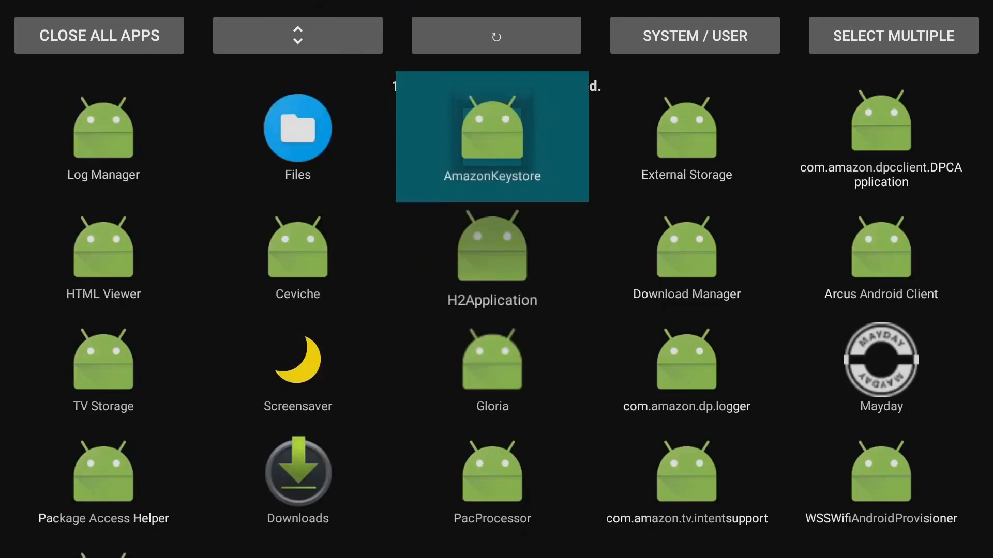
left_click(694, 35)
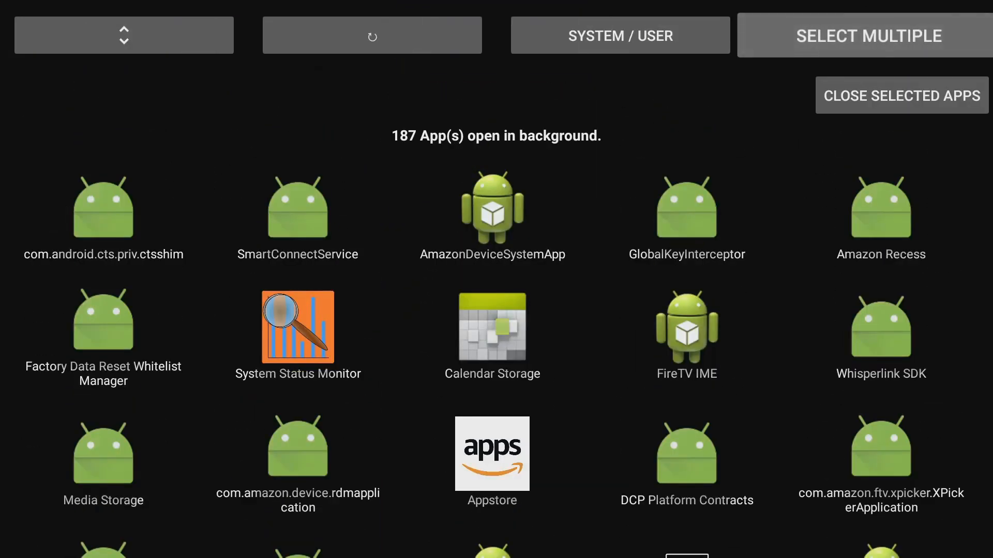
left_click(620, 35)
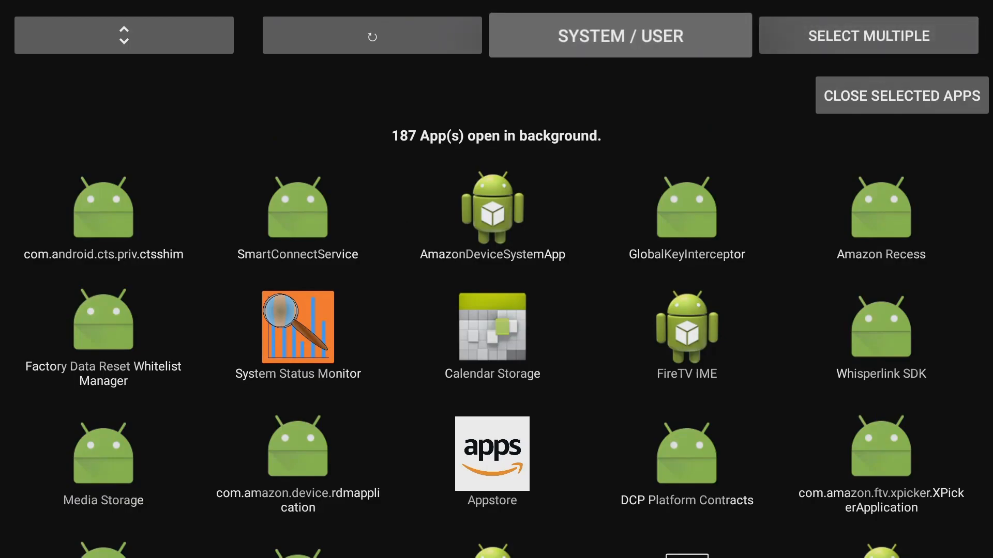
left_click(620, 35)
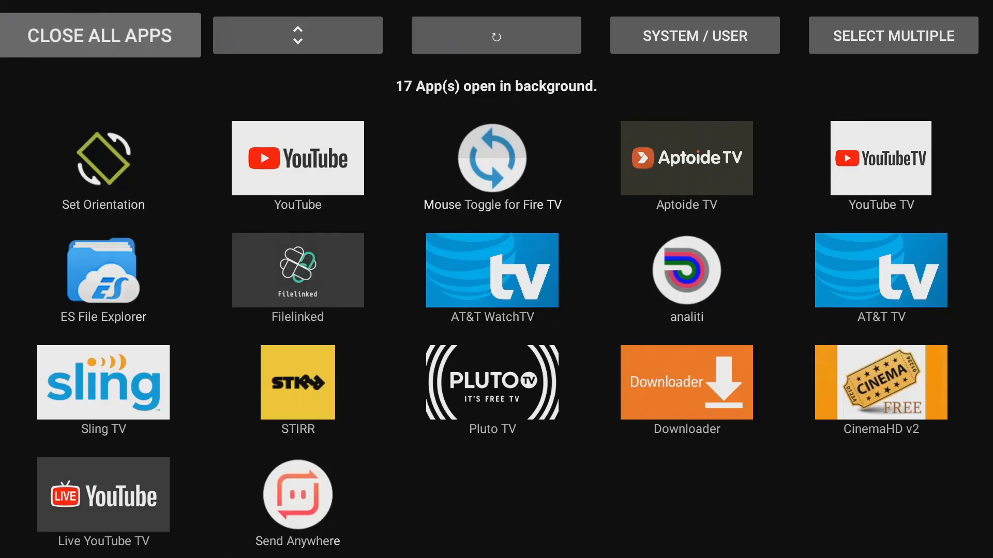
Step: Force stop Set Orientation, ES File Explorer and STIRR from their App info pages
left_click(103, 157)
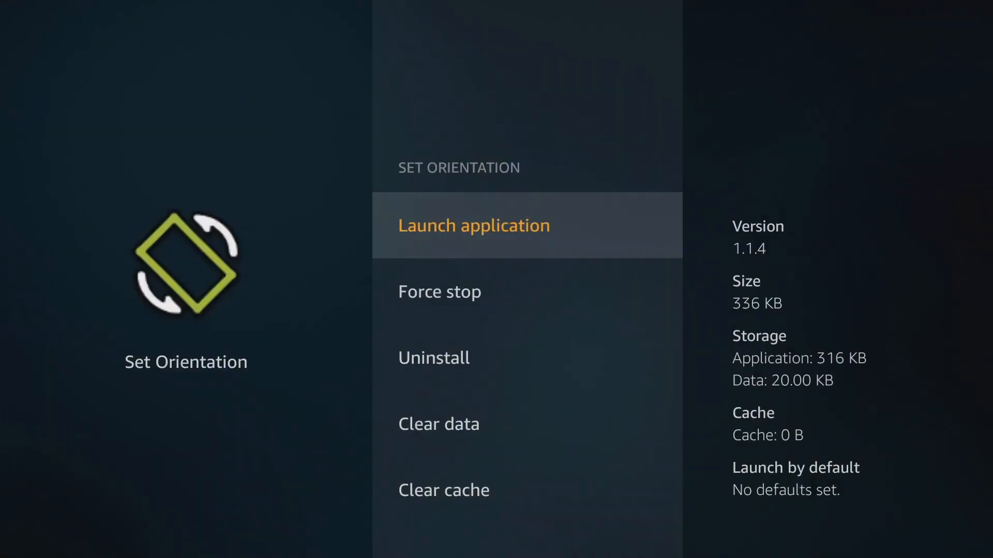
key("Down")
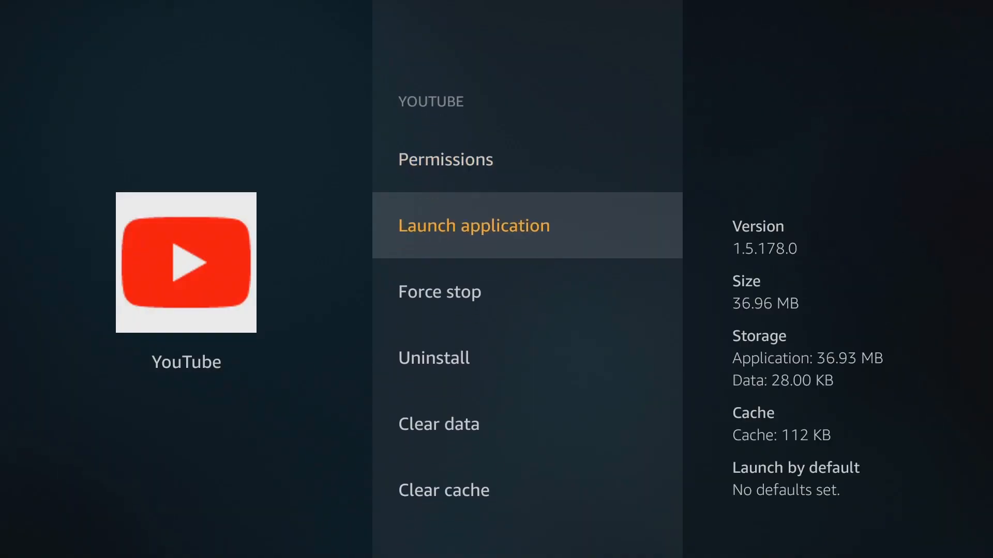
scroll("down", 3)
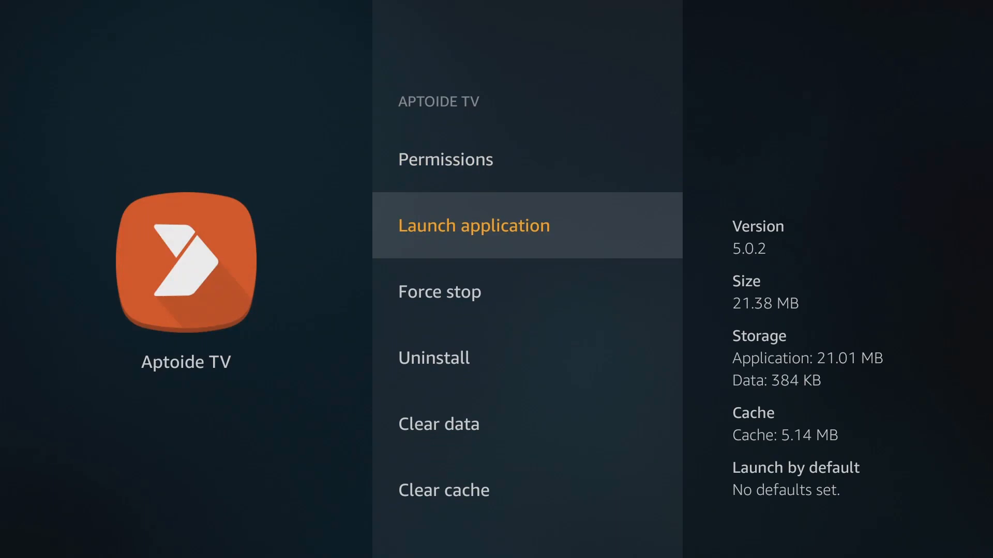
scroll("down", 3)
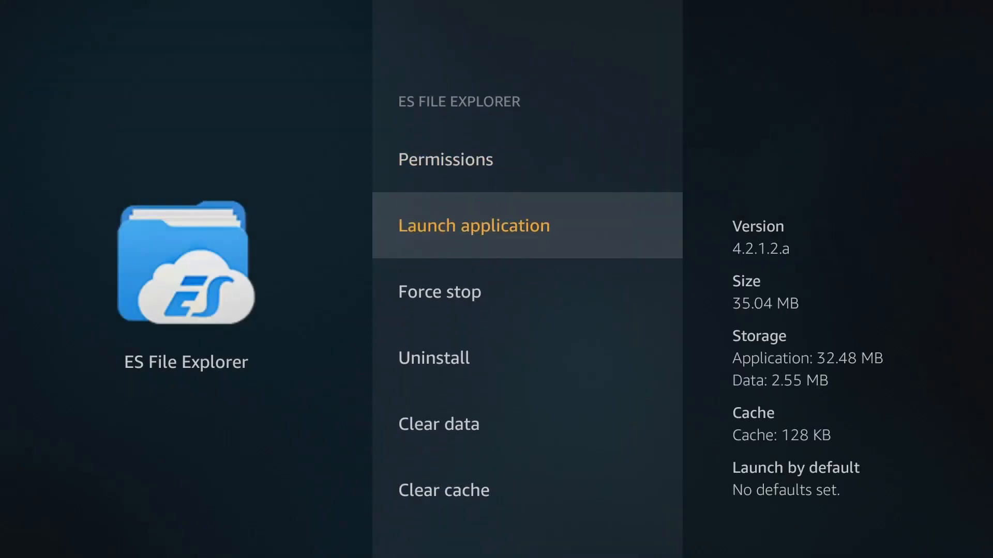
key("Down")
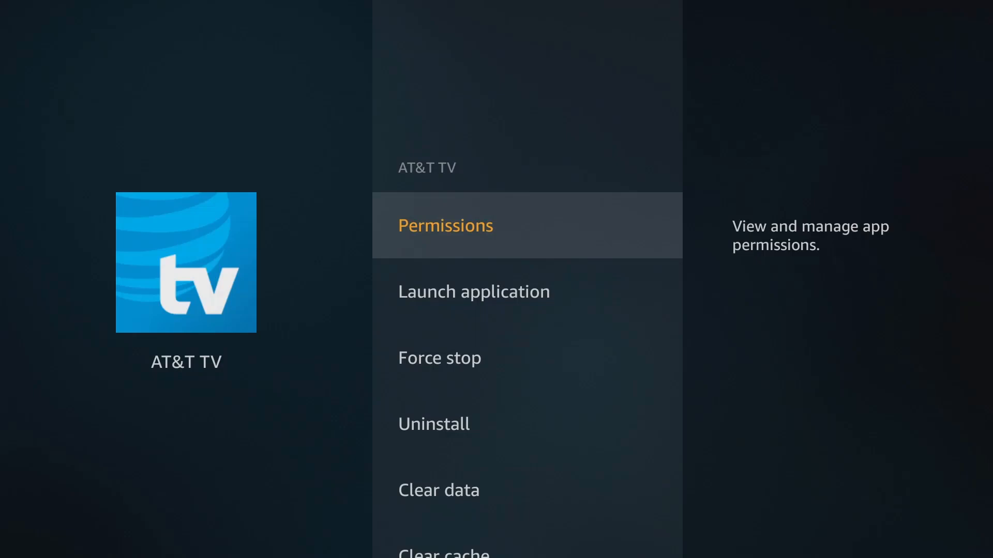
scroll("down", 3)
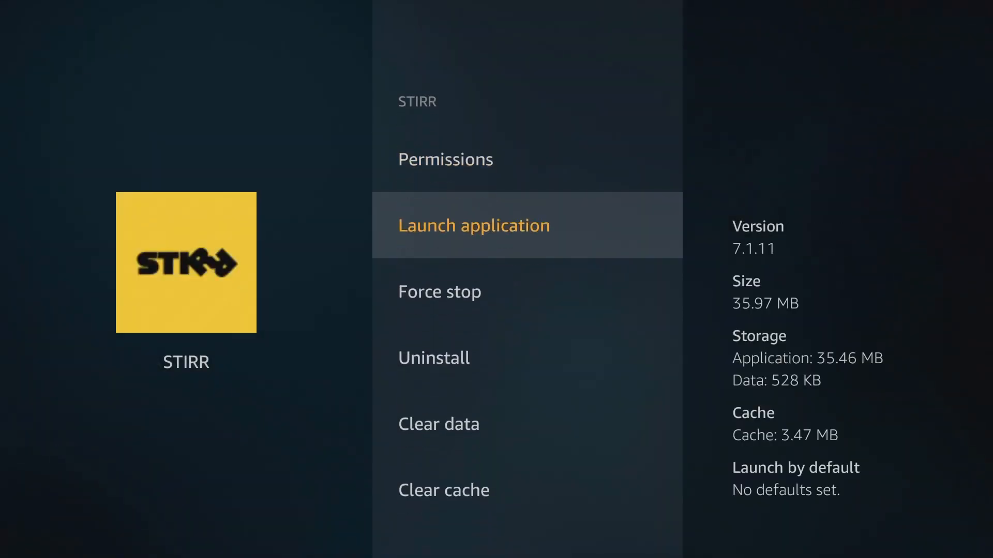
key("Down")
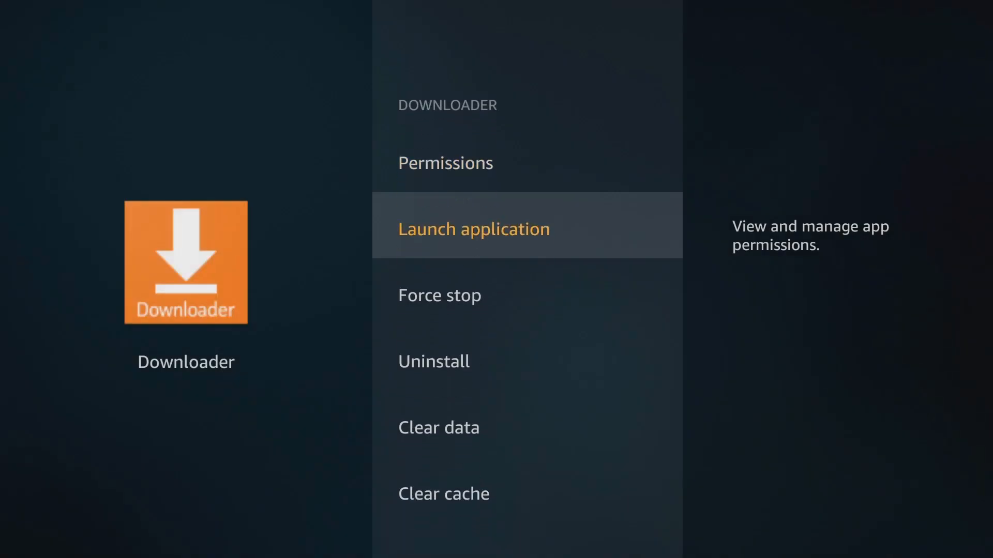
Step: Force stop the remaining background apps one by one down to CinemaHD v2
scroll("down", 3)
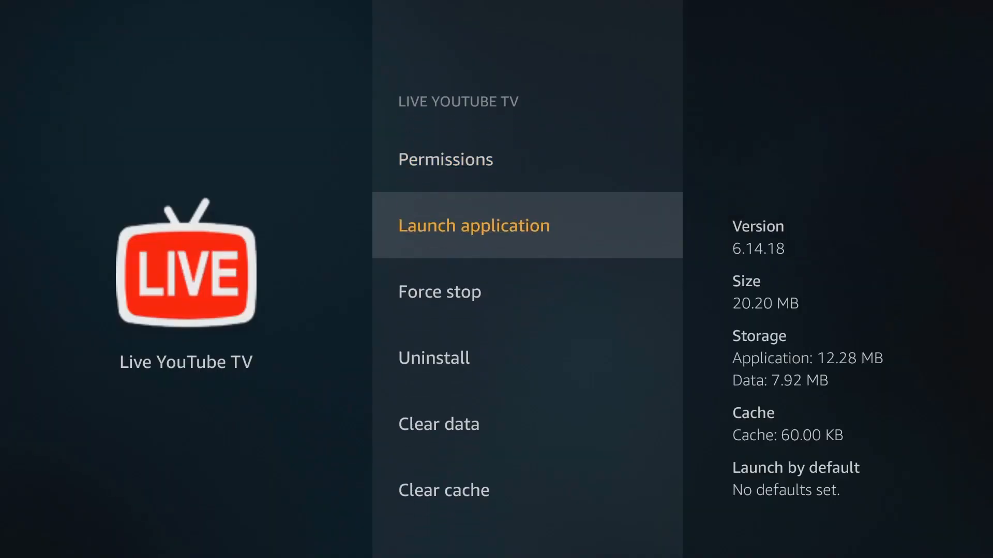
scroll("down", 3)
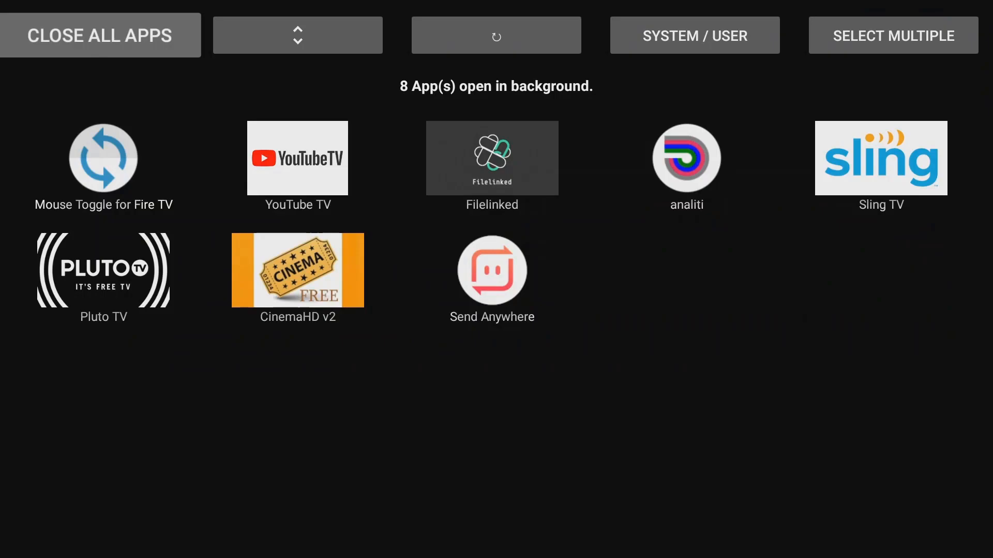
left_click(104, 157)
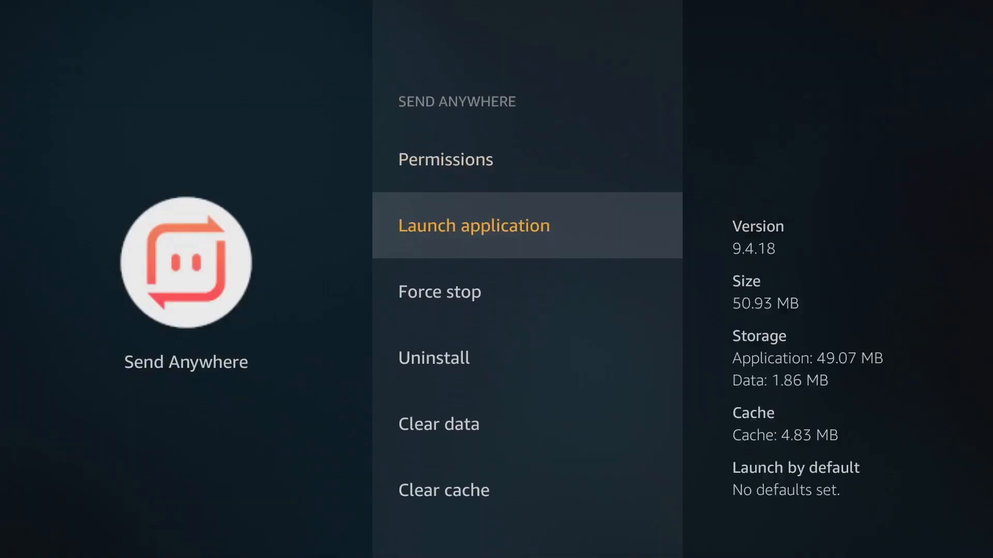
scroll("down", 3)
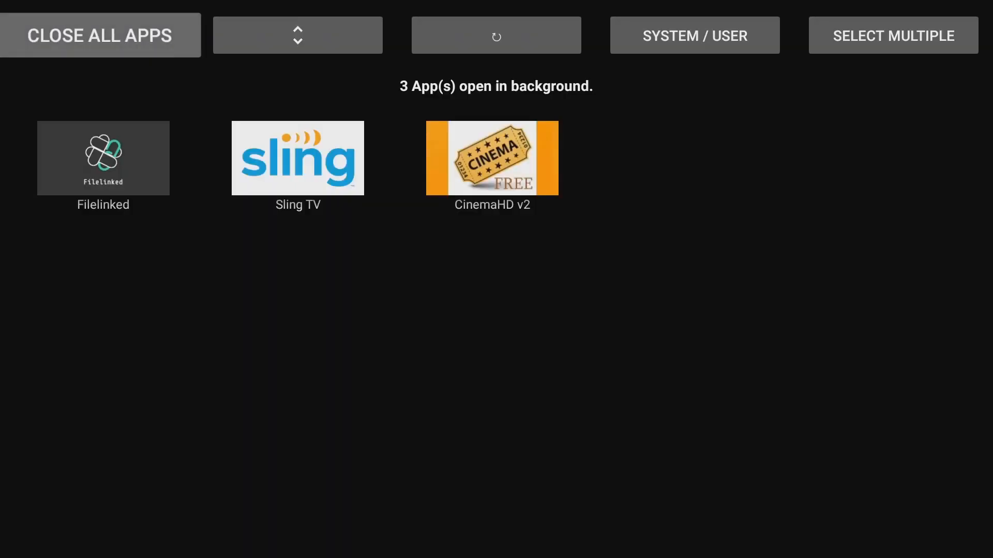
left_click(102, 157)
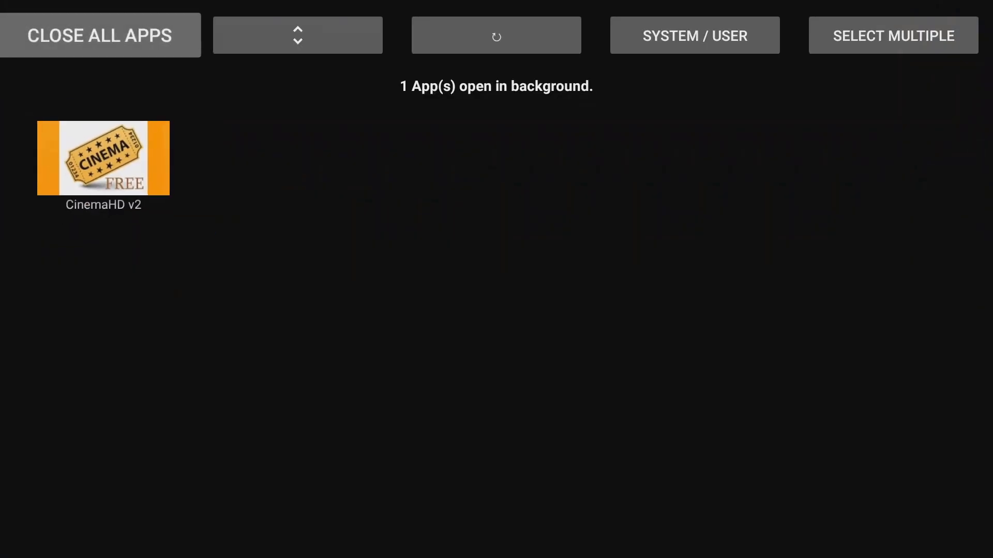
left_click(104, 157)
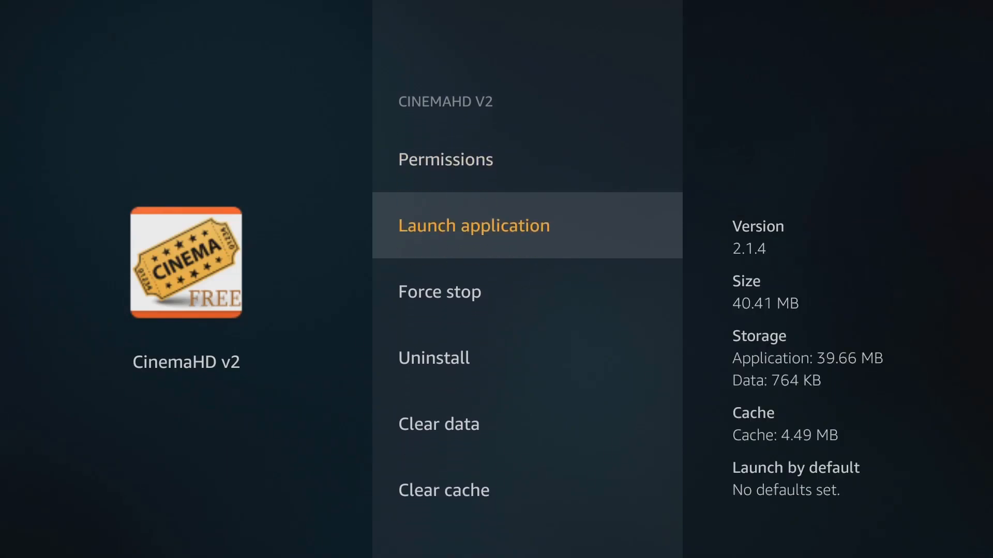
left_click(473, 226)
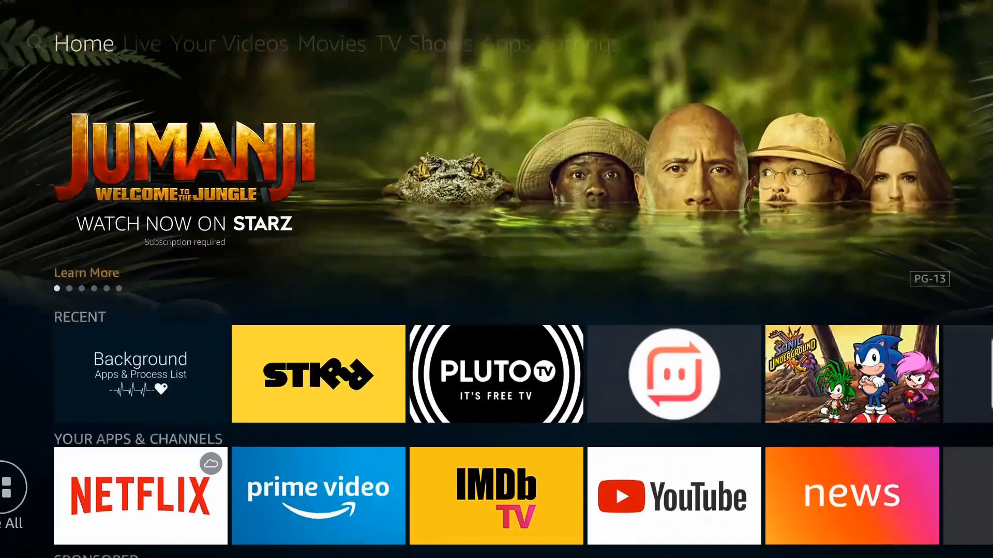
Step: Search 'Bac', pick Background Processes and relaunch Background Apps to see 'No App(s) open'
left_click(63, 43)
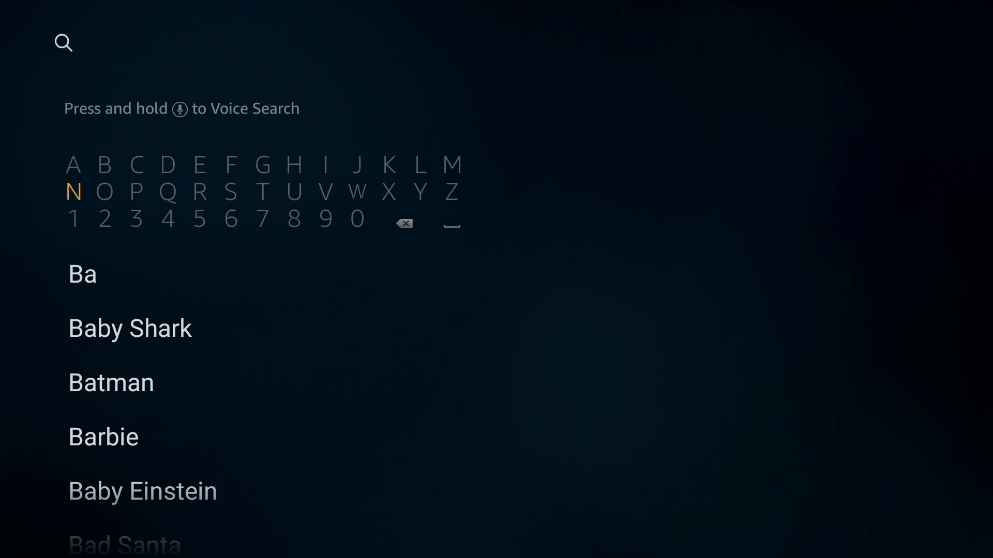
left_click(137, 165)
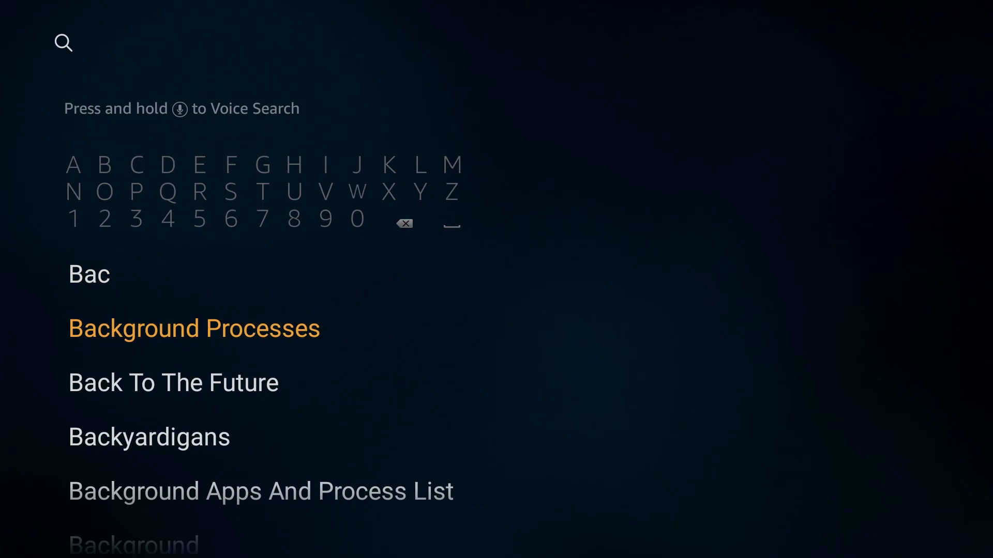
left_click(194, 328)
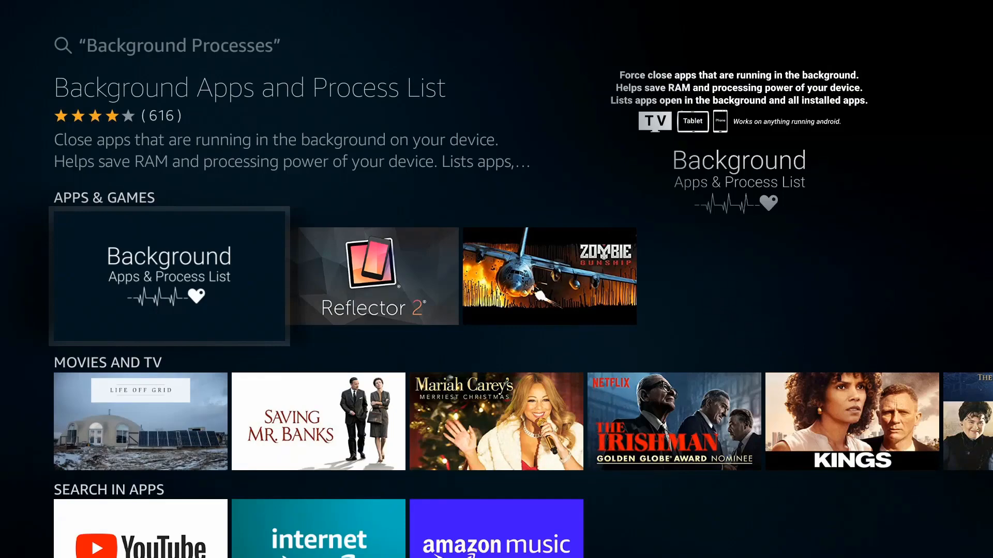
left_click(169, 275)
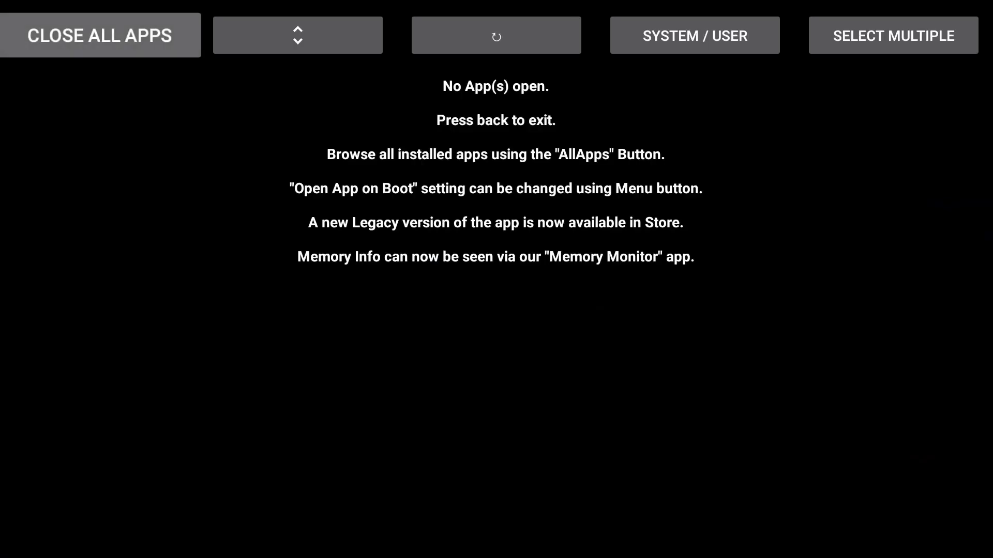